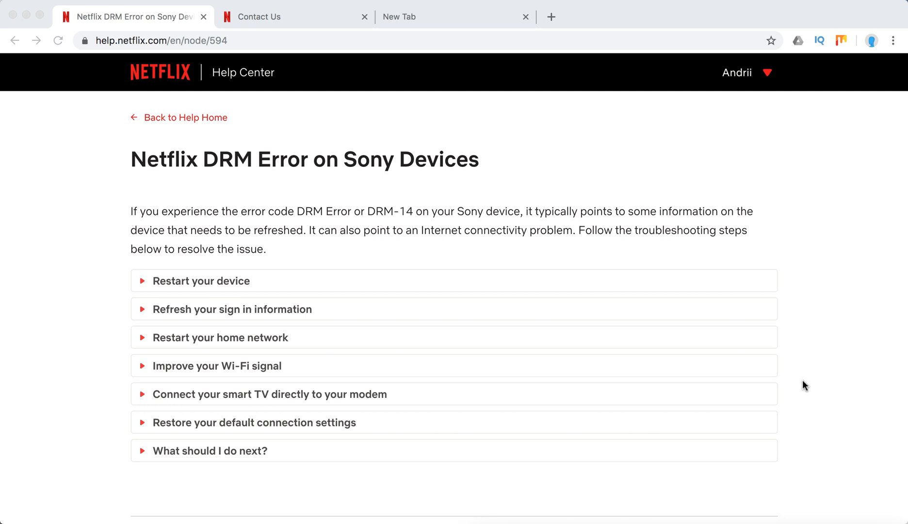
{"action": "mouse_move", "coordinate": [800, 366]}
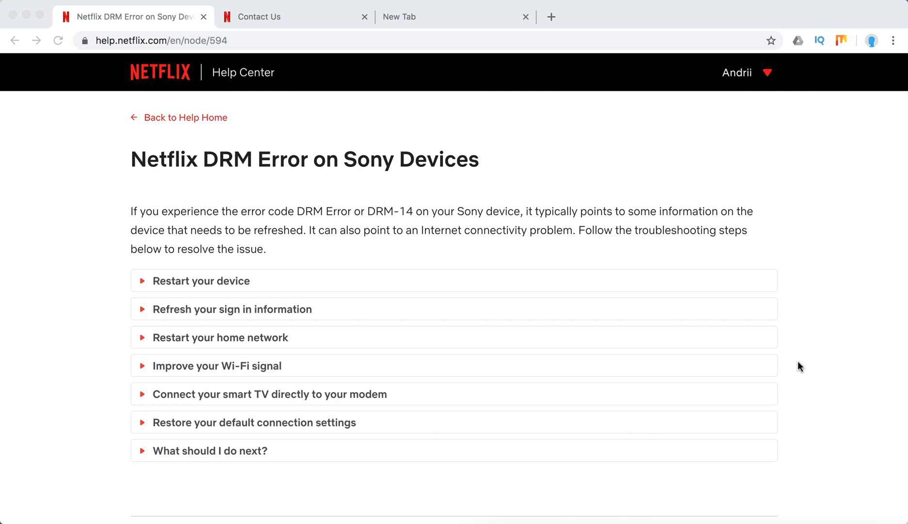
{"action": "mouse_move", "coordinate": [717, 186]}
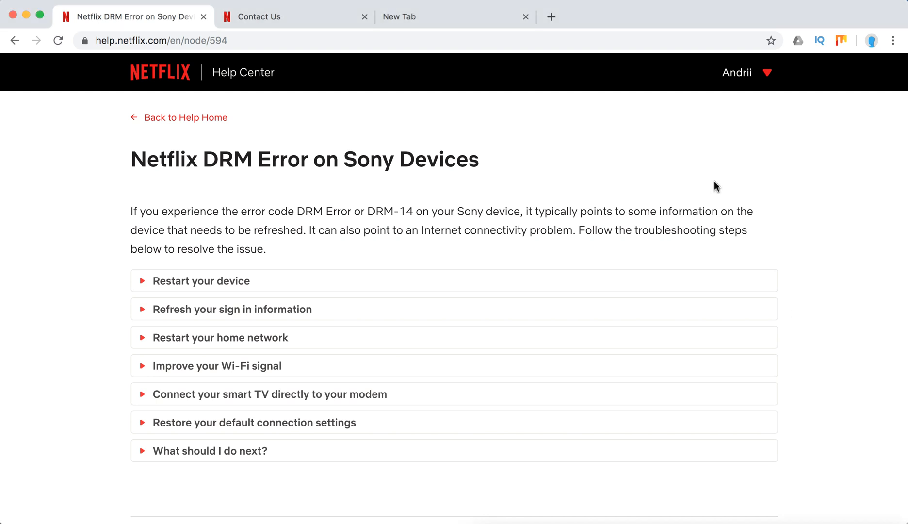
{"action": "mouse_move", "coordinate": [267, 156]}
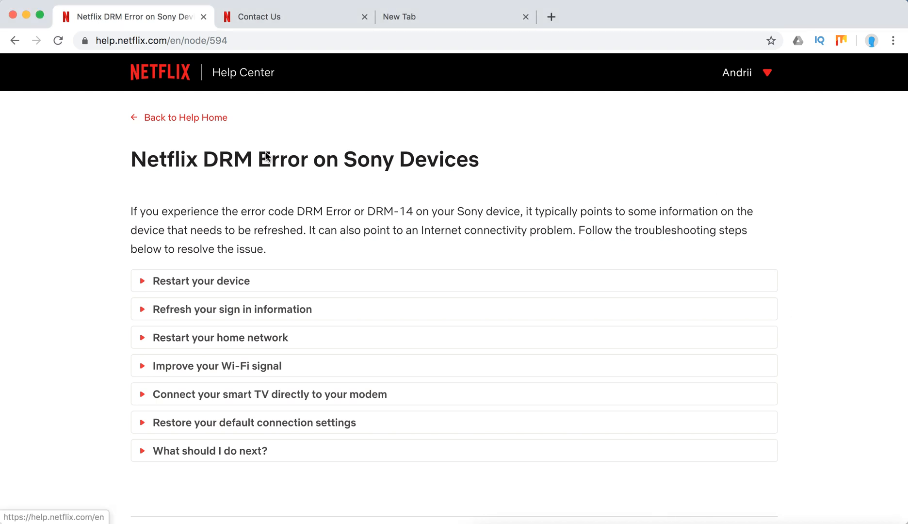
Expand the 'Restart your device' and 'Refresh your sign in information' sections and read their steps
{"action": "left_click", "coordinate": [162, 40]}
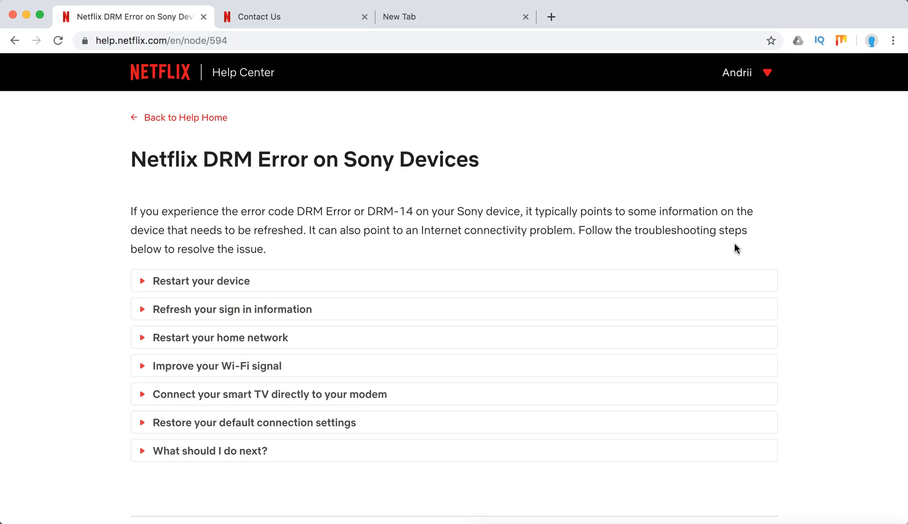
{"action": "scroll", "scroll_direction": "down", "scroll_amount": 3}
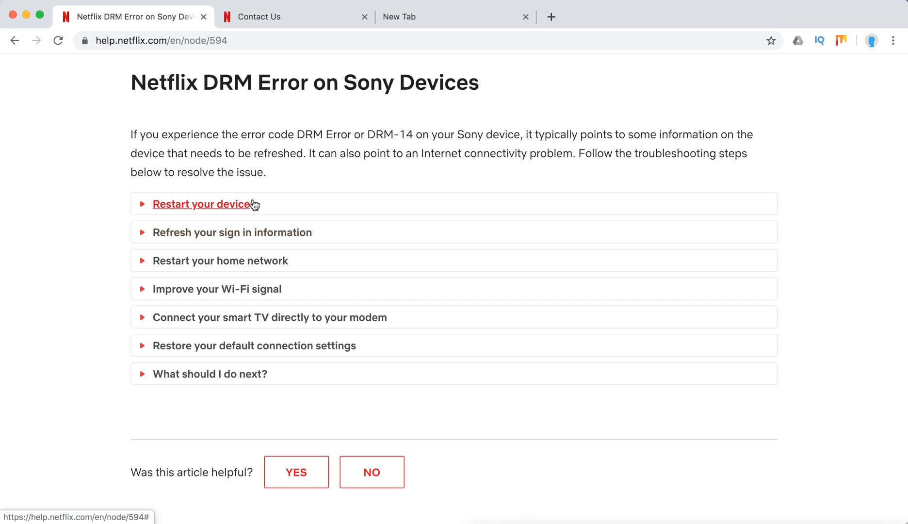
{"action": "left_click", "coordinate": [201, 204]}
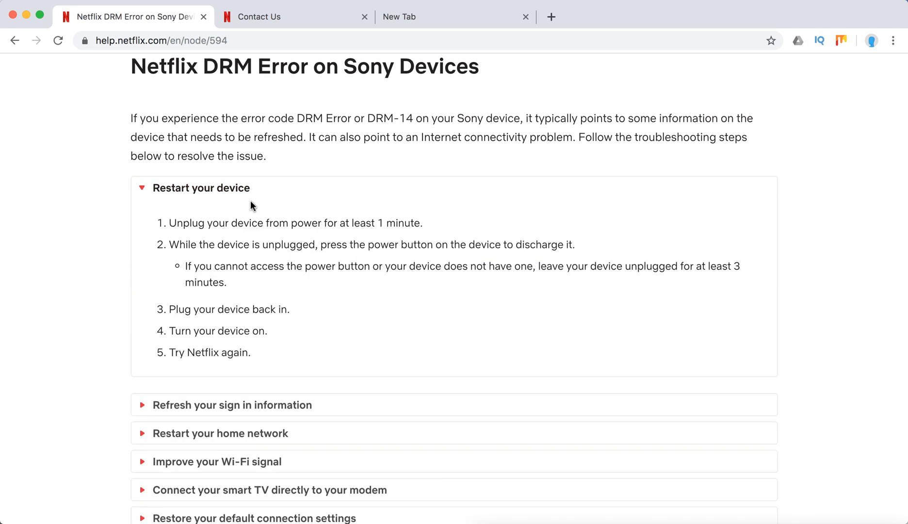
{"action": "mouse_move", "coordinate": [462, 179]}
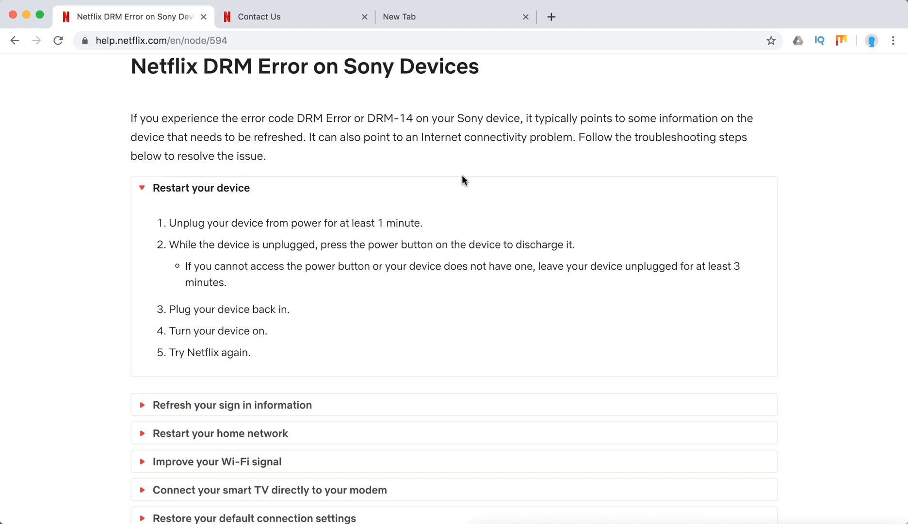
{"action": "mouse_move", "coordinate": [337, 265]}
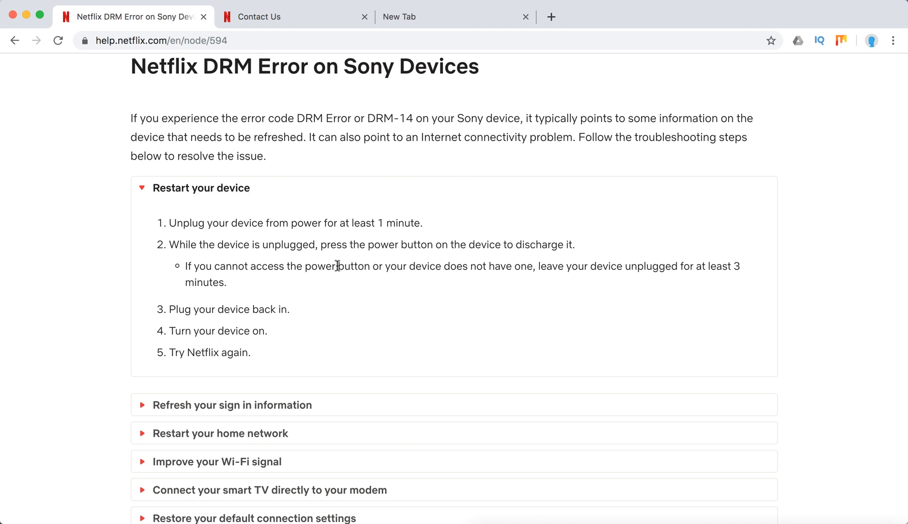
{"action": "scroll", "scroll_direction": "down", "scroll_amount": 3}
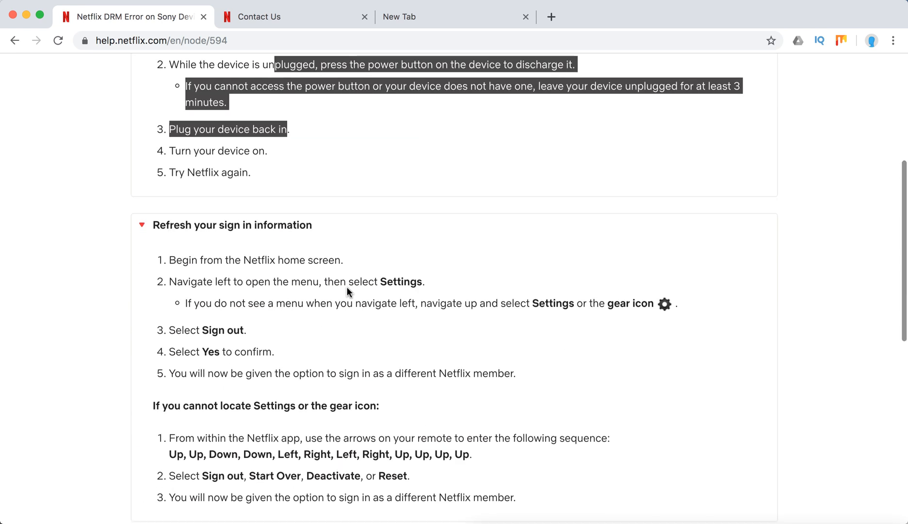
{"action": "scroll", "scroll_direction": "down", "scroll_amount": 3}
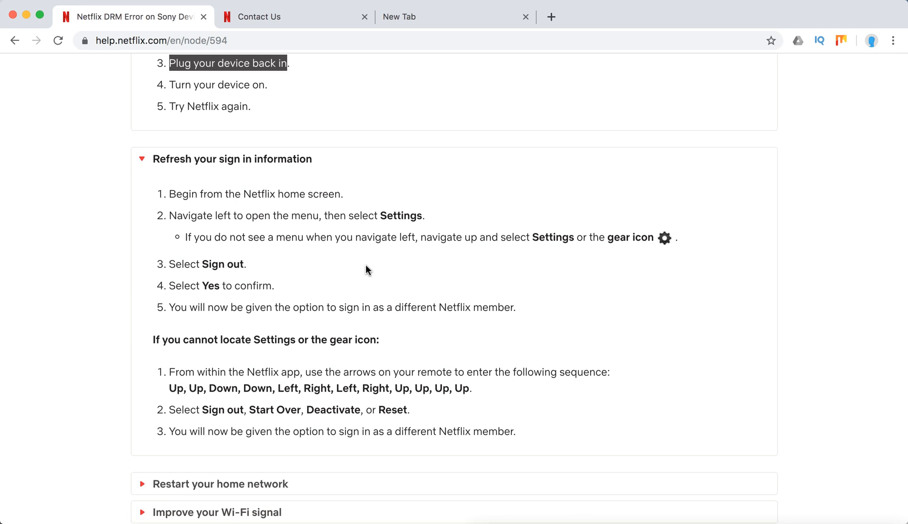
{"action": "scroll", "scroll_direction": "down", "scroll_amount": 3}
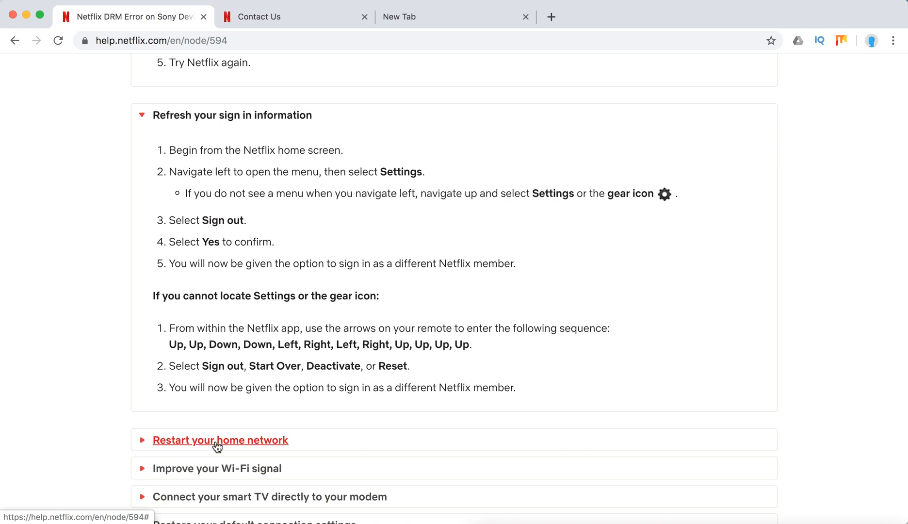
Expand the 'Restart your home network' and 'Improve your Wi-Fi signal' sections
{"action": "left_click", "coordinate": [220, 439]}
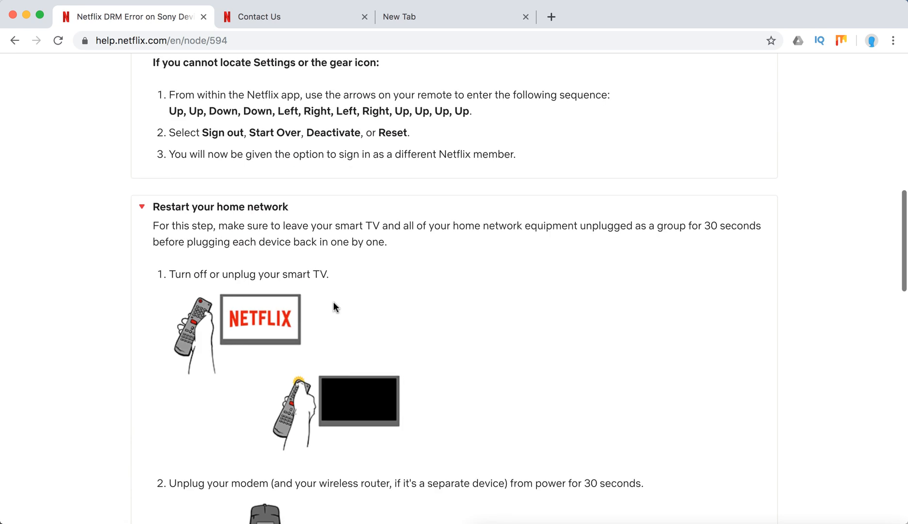
{"action": "scroll", "scroll_direction": "down", "scroll_amount": 3}
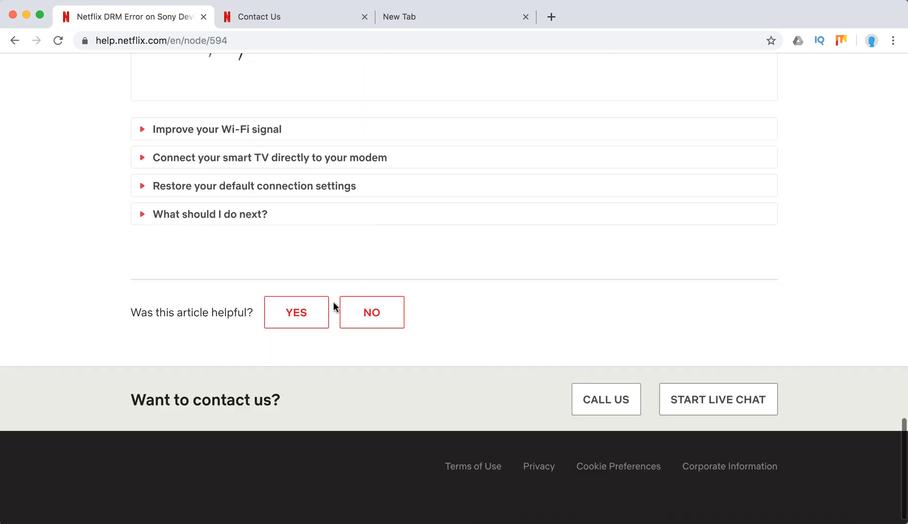
{"action": "left_click", "coordinate": [216, 129]}
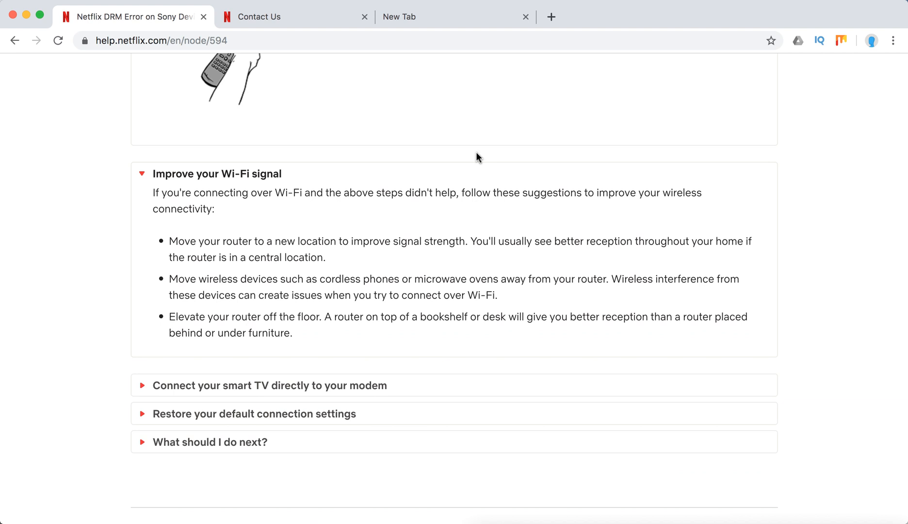
{"action": "mouse_move", "coordinate": [403, 234]}
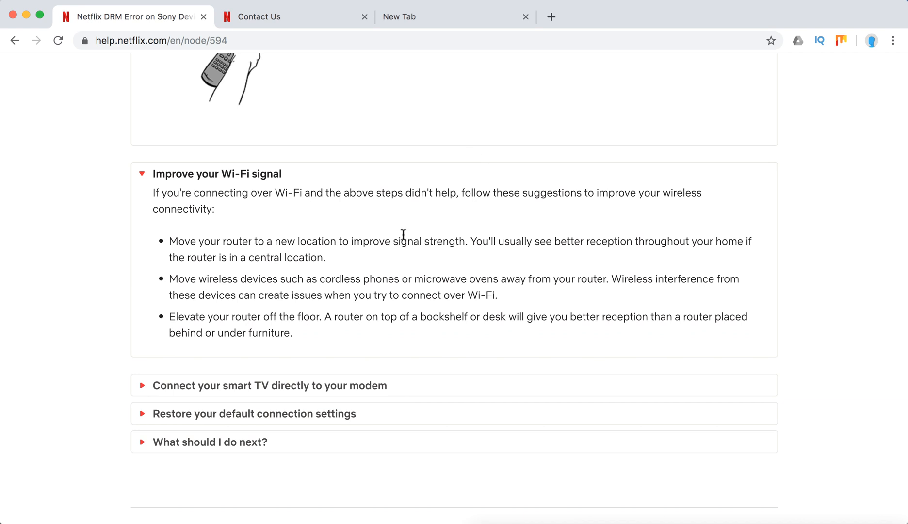
{"action": "scroll", "scroll_direction": "up", "scroll_amount": 3}
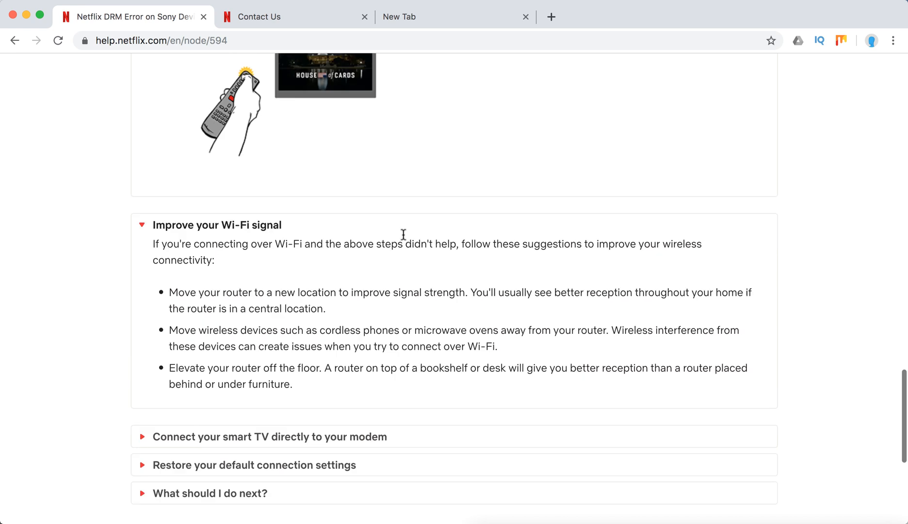
{"action": "mouse_move", "coordinate": [217, 224]}
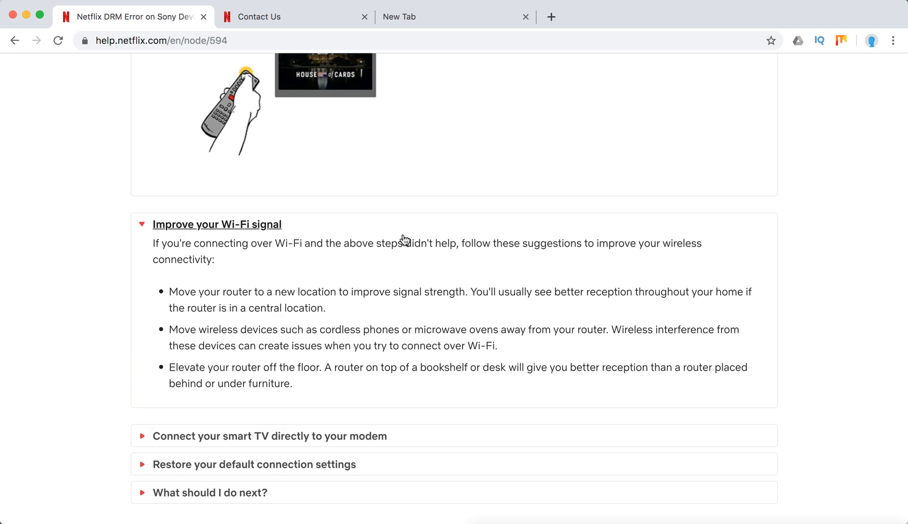
{"action": "mouse_move", "coordinate": [370, 307]}
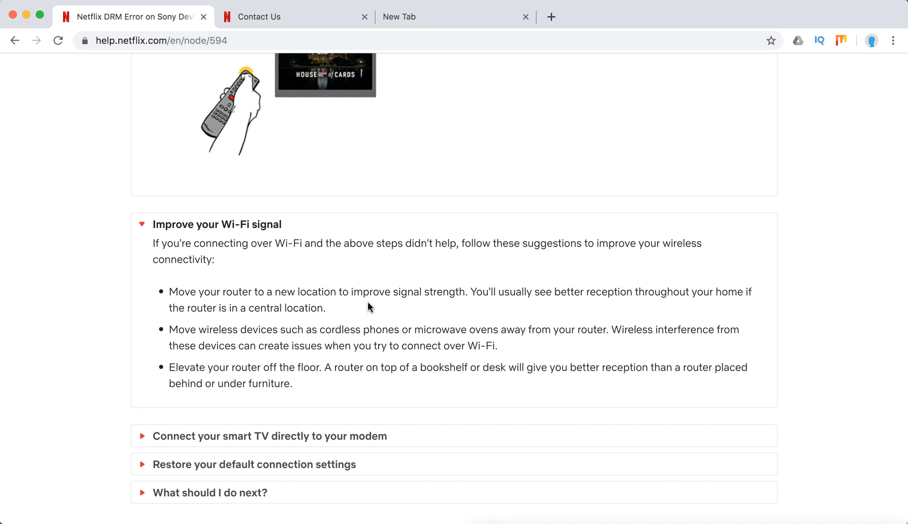
{"action": "mouse_move", "coordinate": [329, 327]}
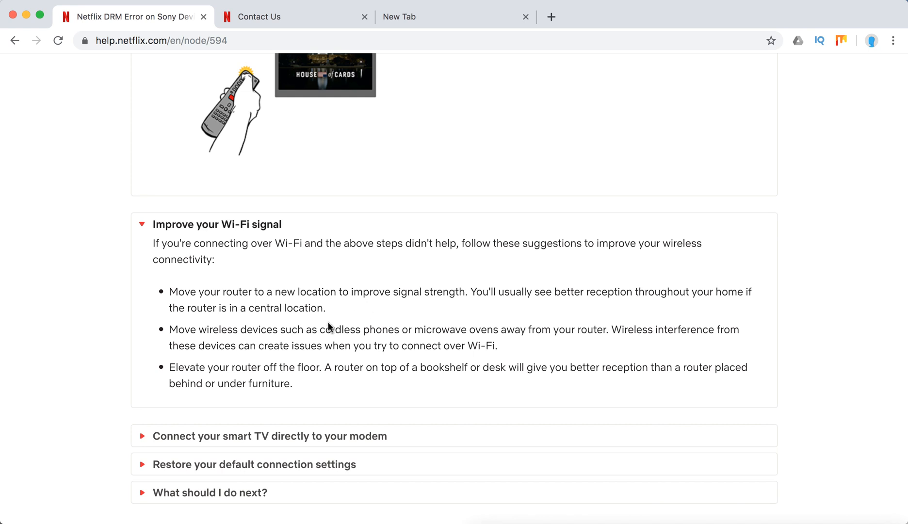
{"action": "mouse_move", "coordinate": [314, 368]}
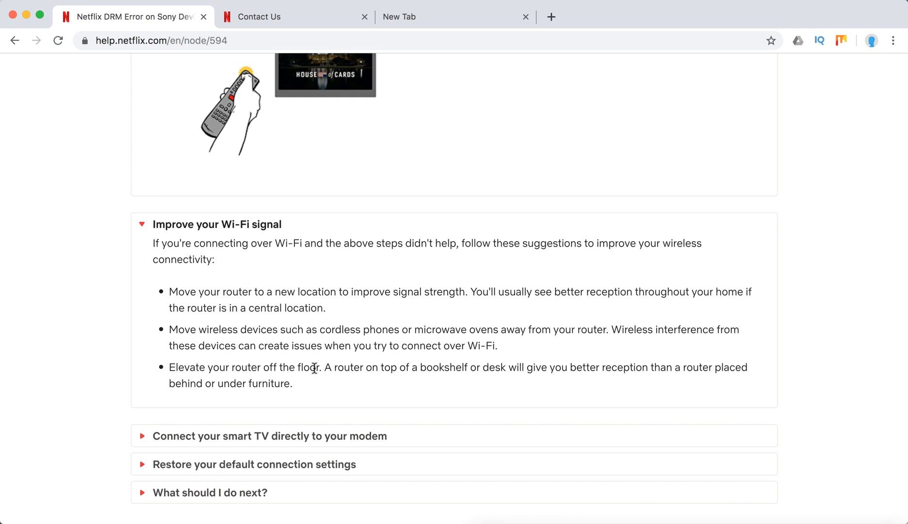
Expand the 'Connect your smart TV directly to your modem' and 'Restore your default connection settings' sections
{"action": "left_click", "coordinate": [268, 436]}
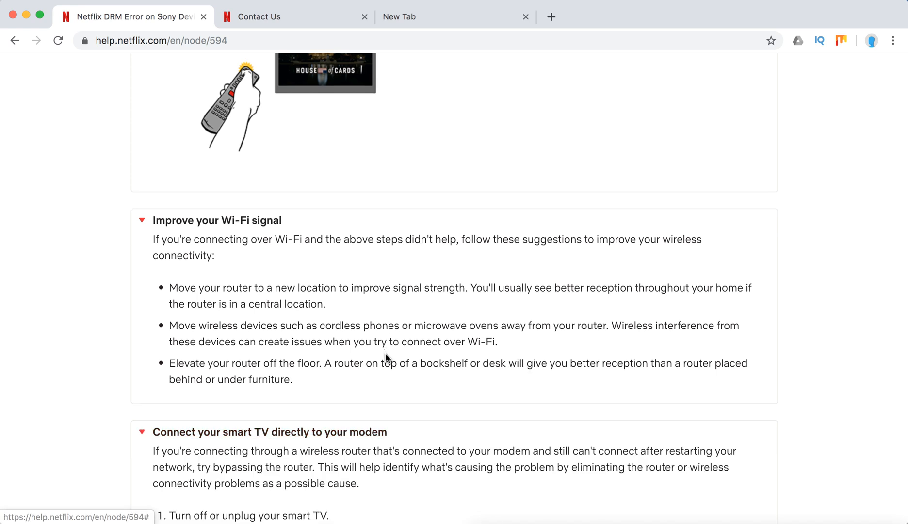
{"action": "scroll", "scroll_direction": "down", "scroll_amount": 3}
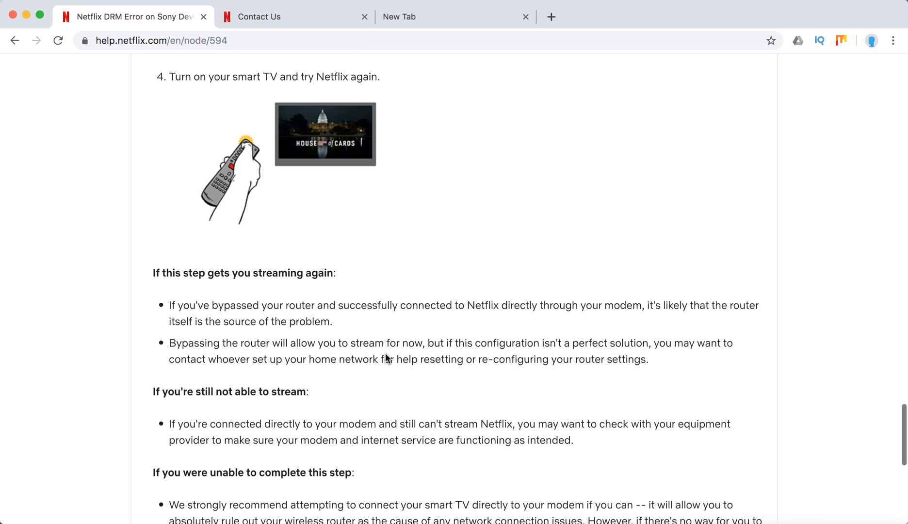
{"action": "scroll", "scroll_direction": "down", "scroll_amount": 3}
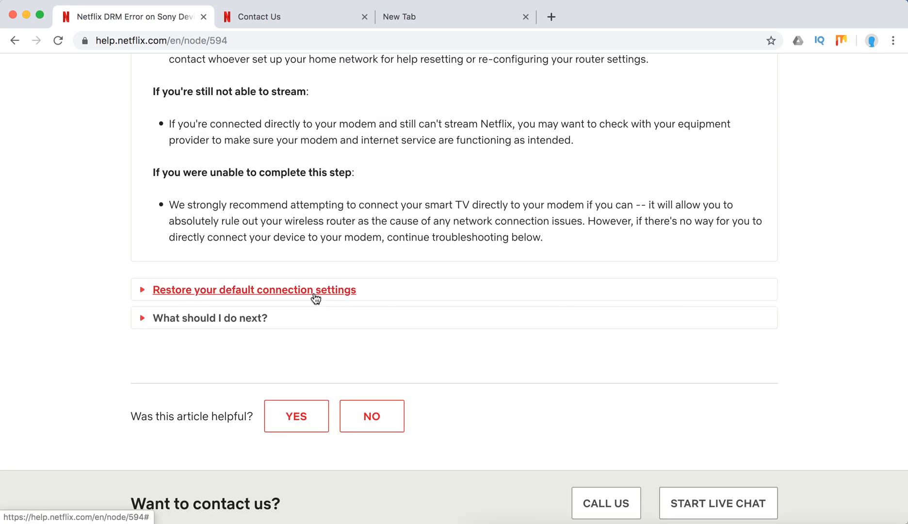
{"action": "left_click", "coordinate": [253, 290]}
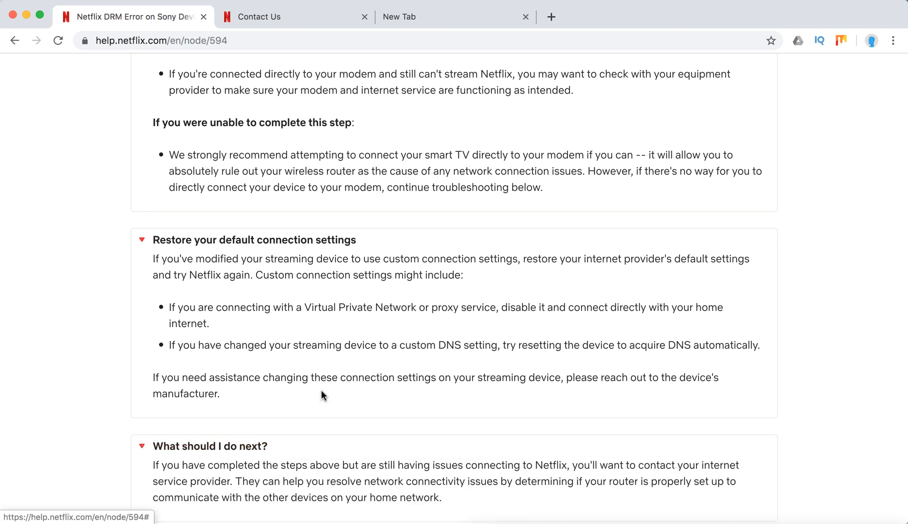
{"action": "scroll", "scroll_direction": "down", "scroll_amount": 3}
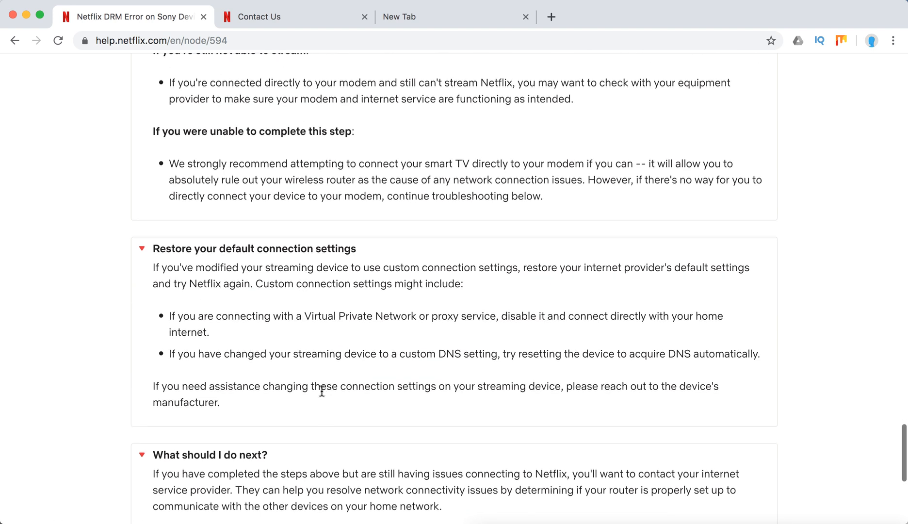
{"action": "scroll", "scroll_direction": "down", "scroll_amount": 3}
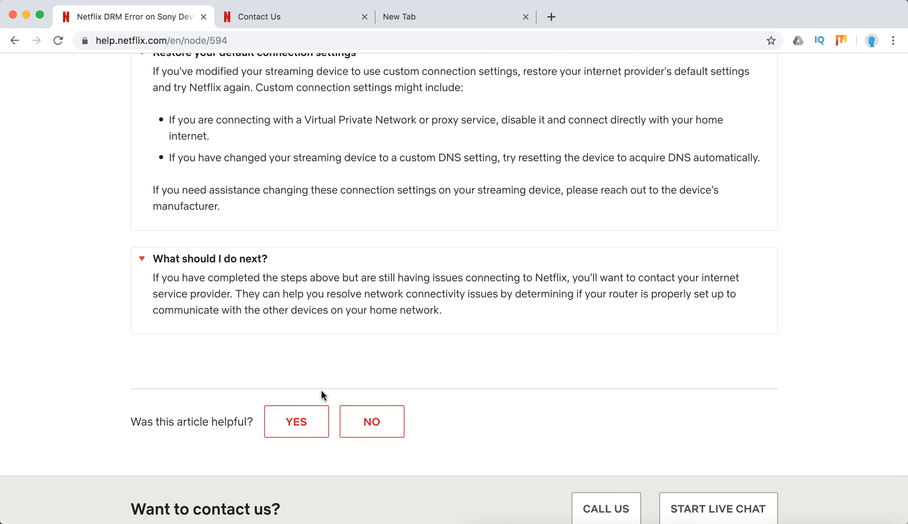
Switch to the Contact Us tab and review its app, phone and live chat options
{"action": "left_click", "coordinate": [266, 16]}
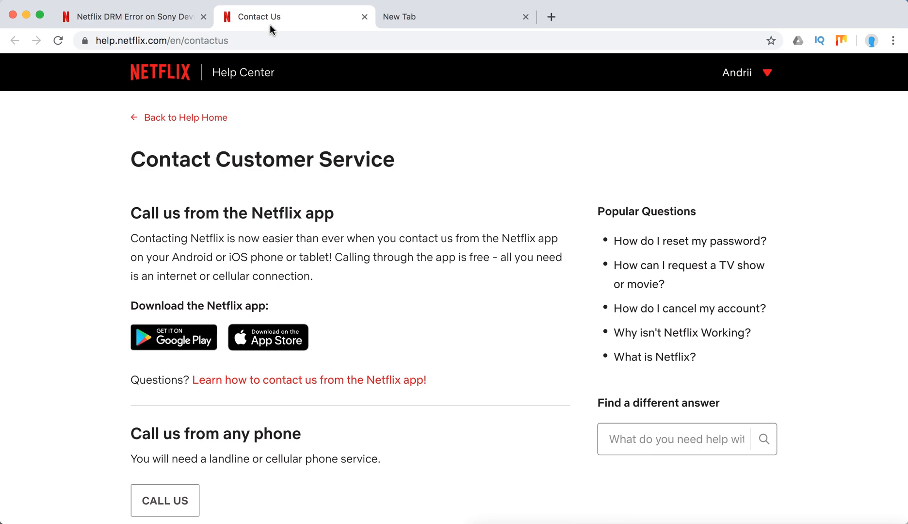
{"action": "mouse_move", "coordinate": [584, 207]}
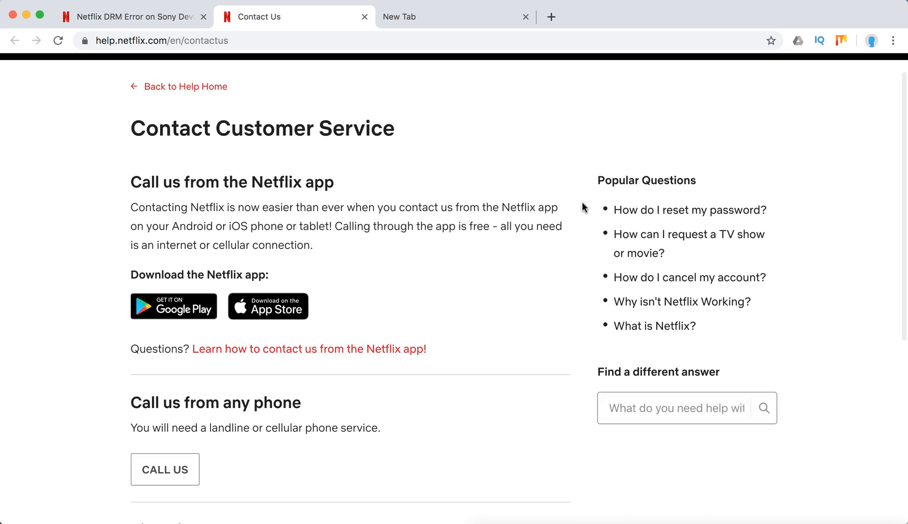
{"action": "scroll", "scroll_direction": "down", "scroll_amount": 3}
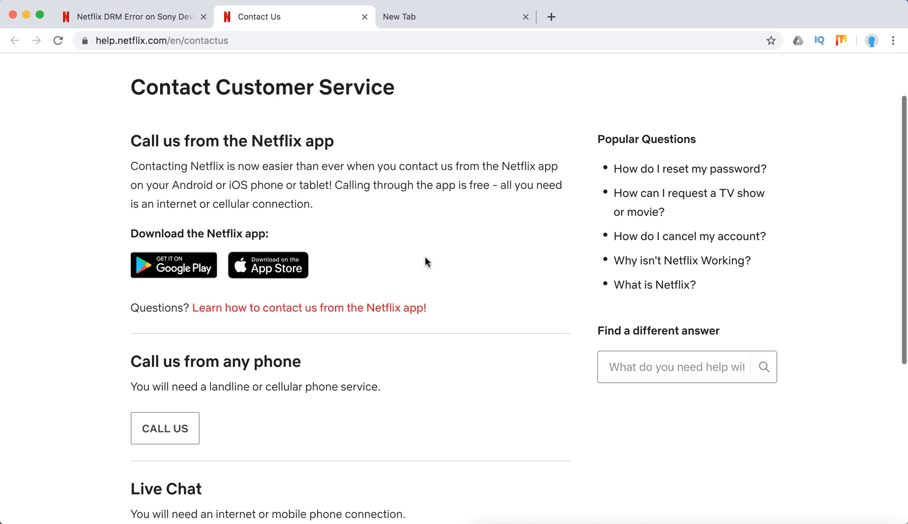
{"action": "scroll", "scroll_direction": "down", "scroll_amount": 3}
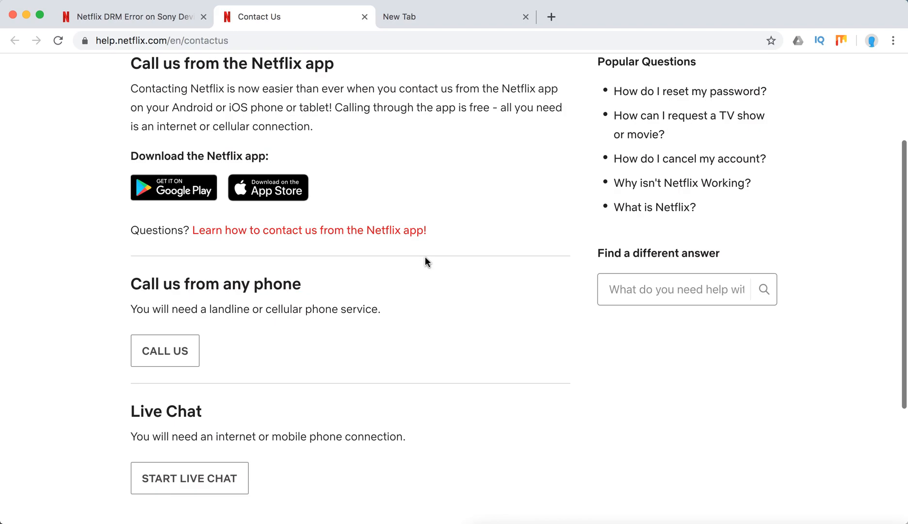
{"action": "scroll", "scroll_direction": "down", "scroll_amount": 3}
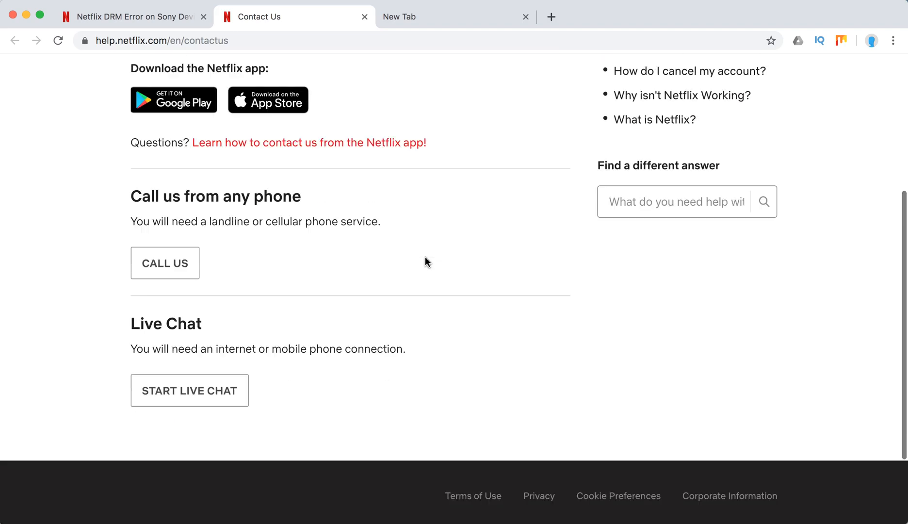
{"action": "scroll", "scroll_direction": "up", "scroll_amount": 3}
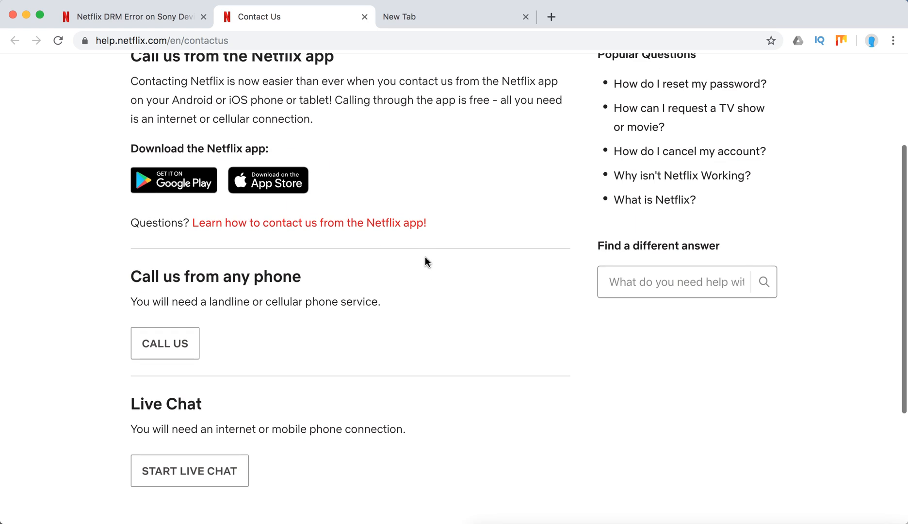
{"action": "scroll", "scroll_direction": "up", "scroll_amount": 3}
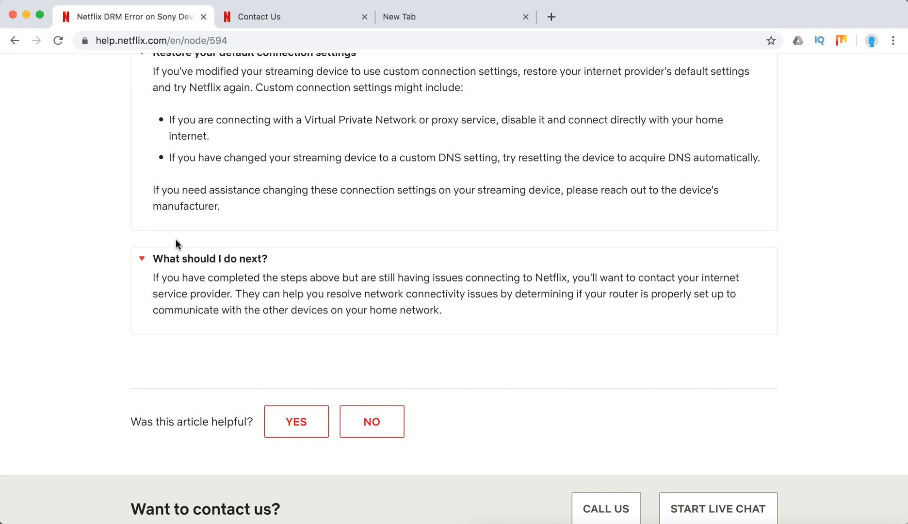
Scroll through the expanded DRM article sections, ending at the article's top
{"action": "scroll", "scroll_direction": "up", "scroll_amount": 3}
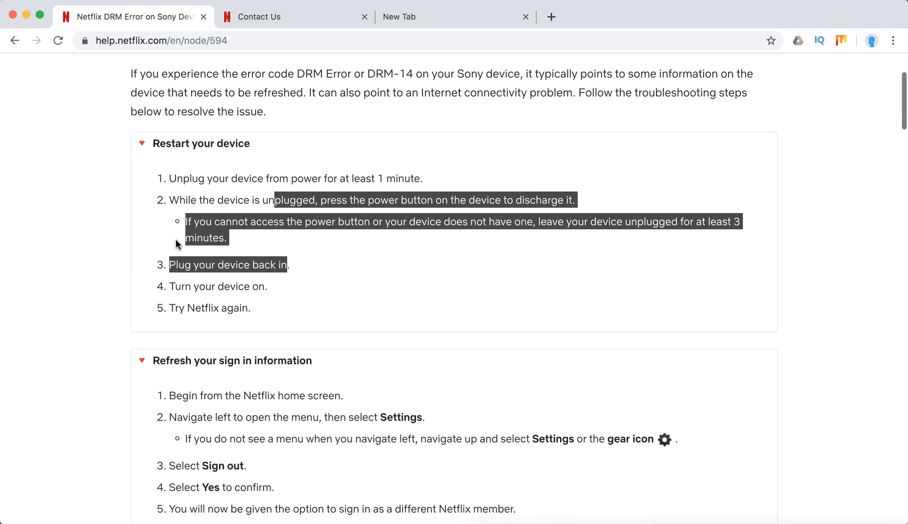
{"action": "scroll", "scroll_direction": "up", "scroll_amount": 3}
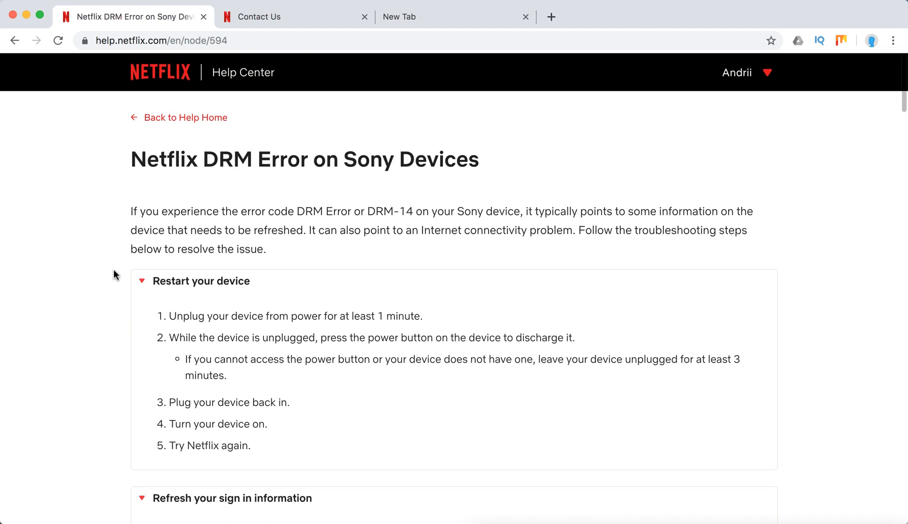
{"action": "scroll", "scroll_direction": "down", "scroll_amount": 3}
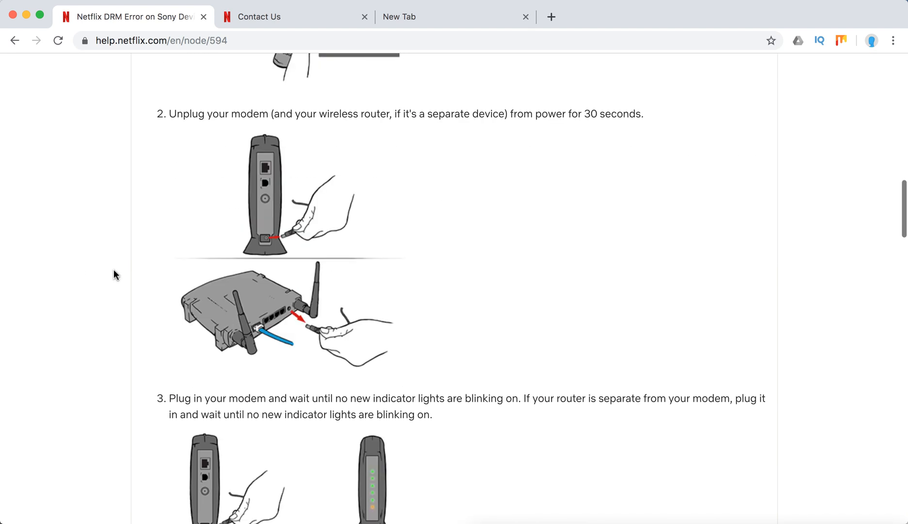
{"action": "scroll", "scroll_direction": "down", "scroll_amount": 3}
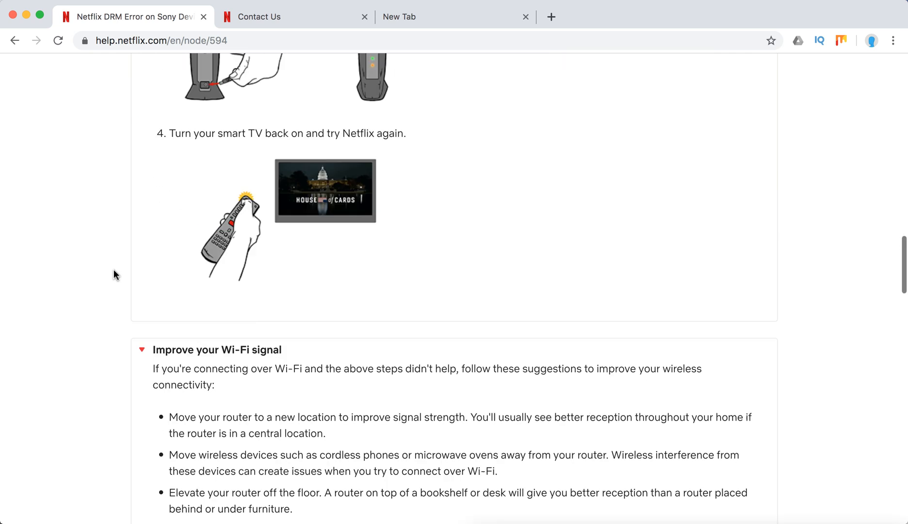
{"action": "scroll", "scroll_direction": "up", "scroll_amount": 3}
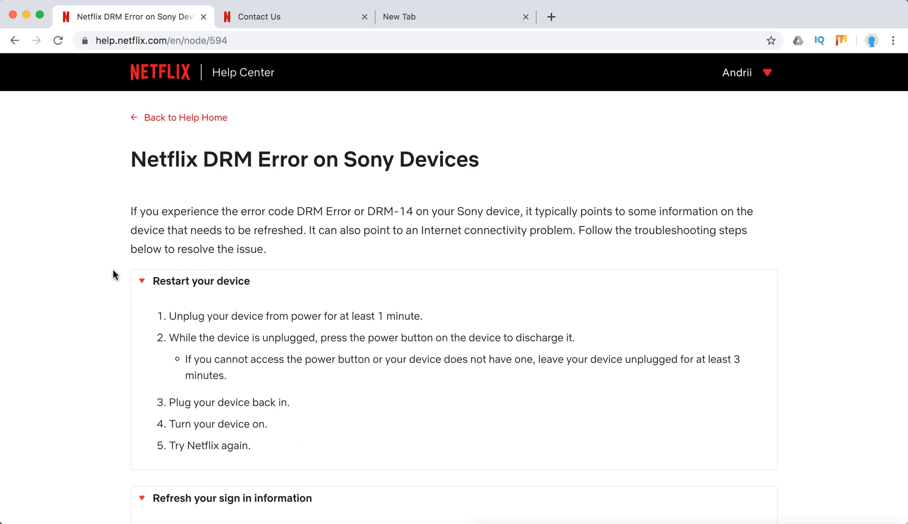